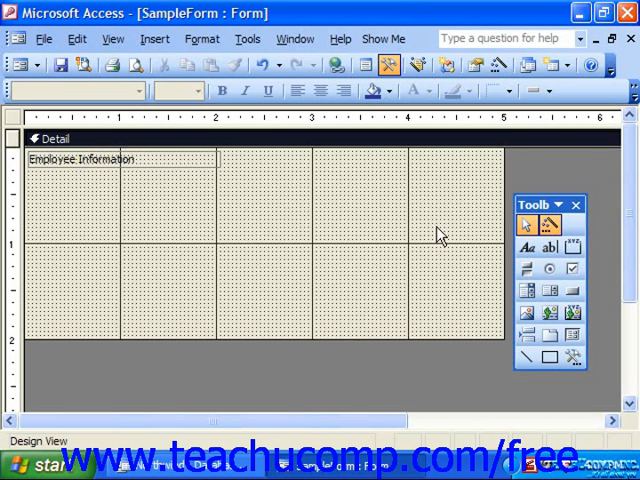
mouse_move(528, 312)
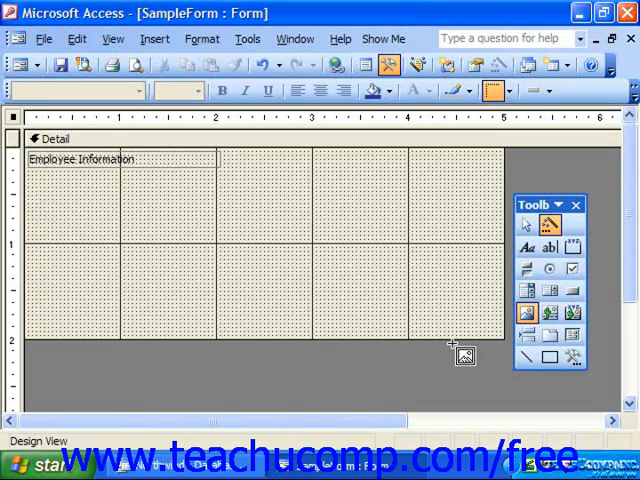
mouse_move(456, 310)
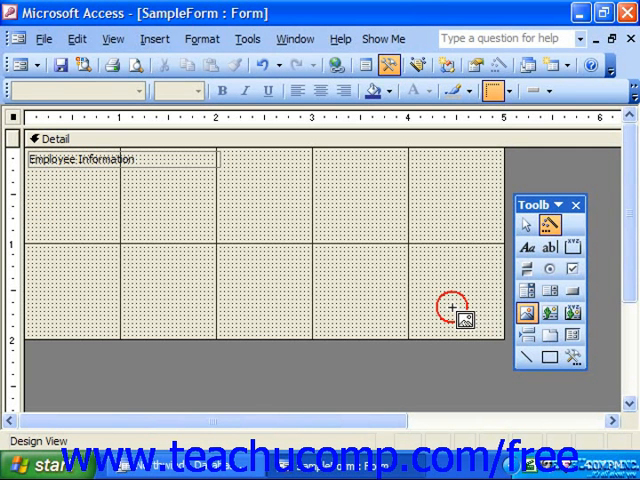
Draw an image frame near the lower right of the form's Detail grid.
left_click_drag(456, 310, 500, 340)
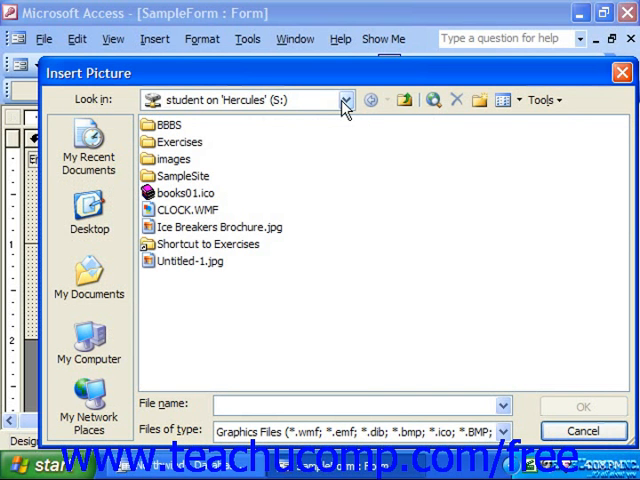
Insert rose.jpg from the My Pictures folder into the image frame.
left_click(344, 100)
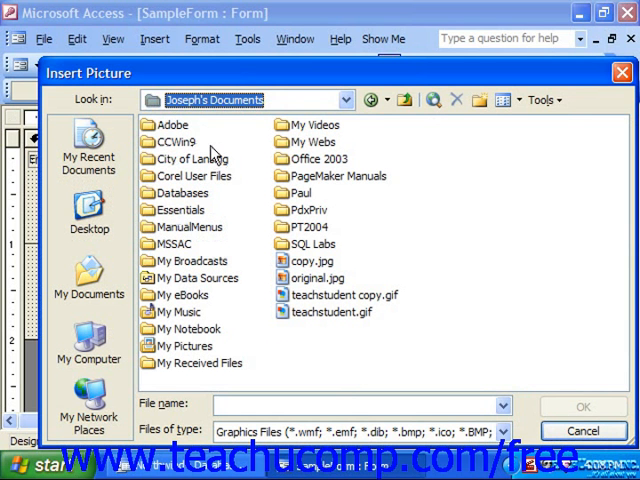
mouse_move(258, 222)
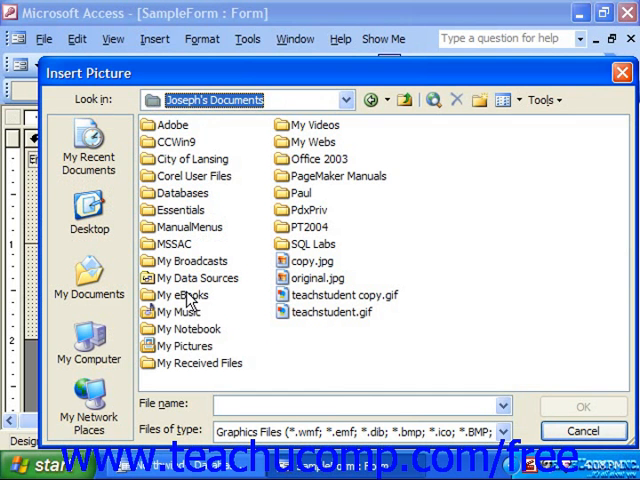
left_click(184, 344)
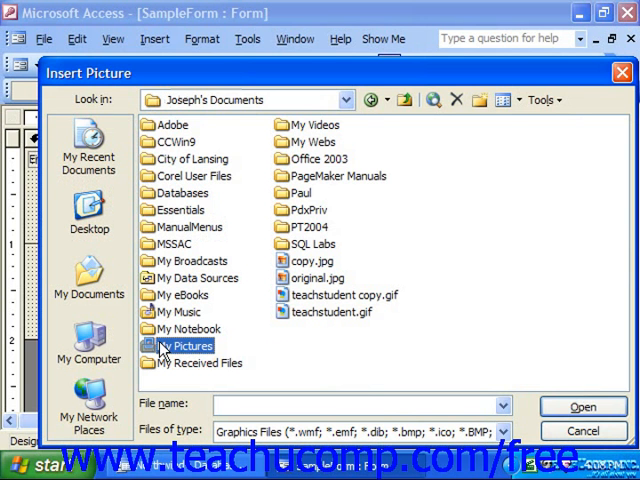
double_click(188, 344)
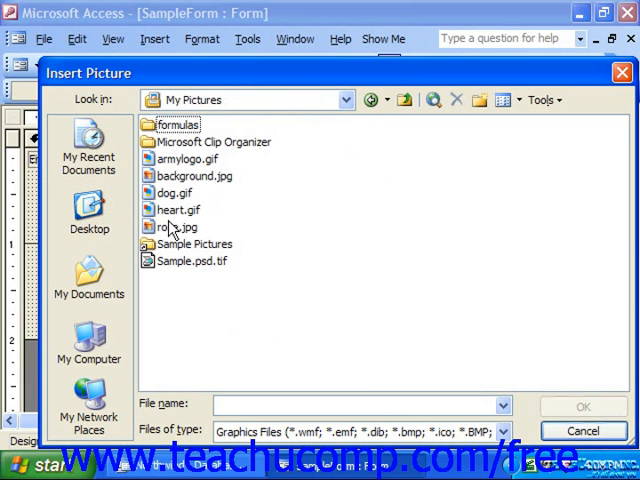
left_click(178, 228)
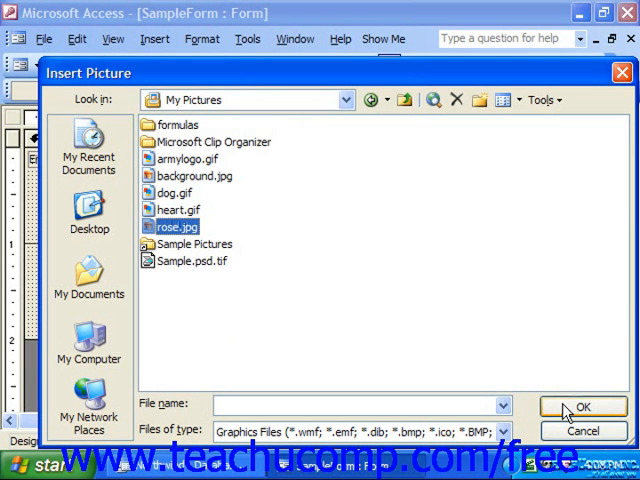
left_click(584, 406)
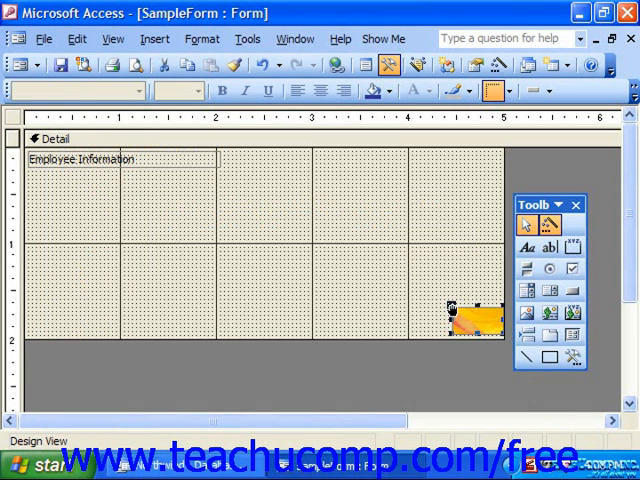
Move the rose image to the form's upper right and enlarge its frame.
left_click_drag(476, 318, 344, 204)
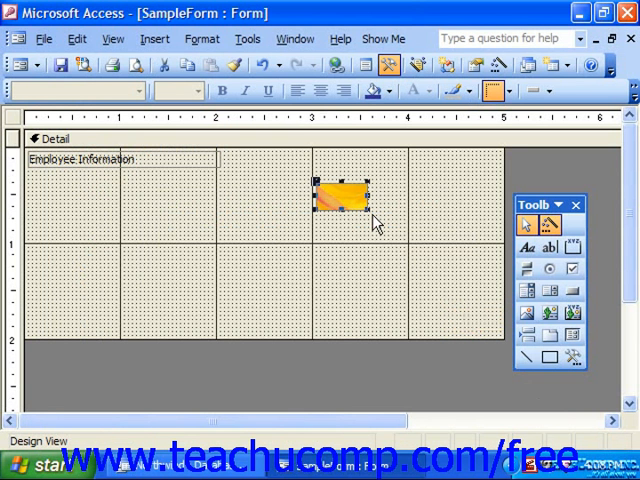
left_click(370, 210)
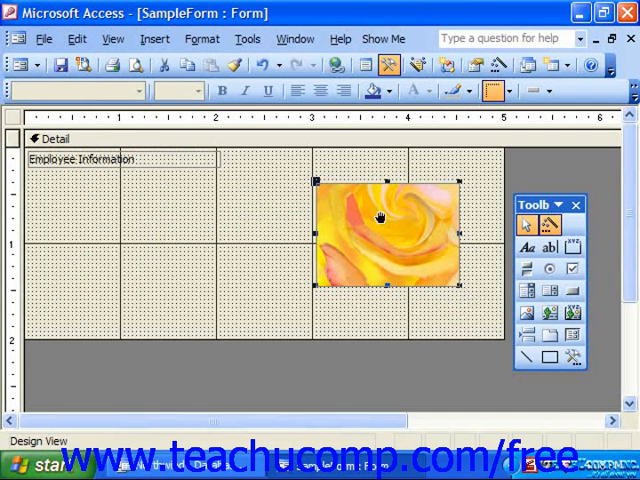
mouse_move(400, 264)
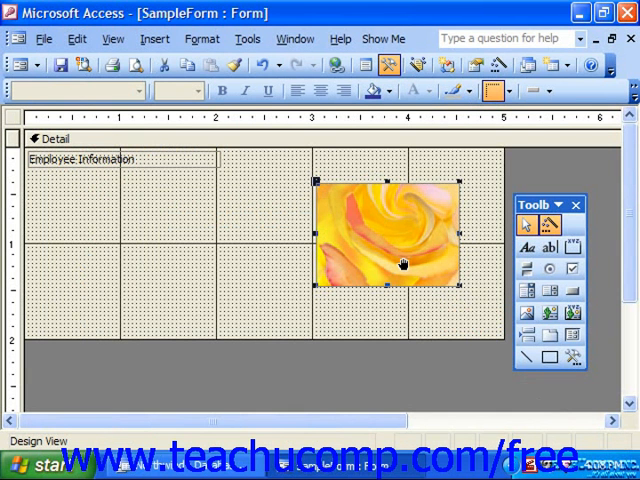
mouse_move(432, 284)
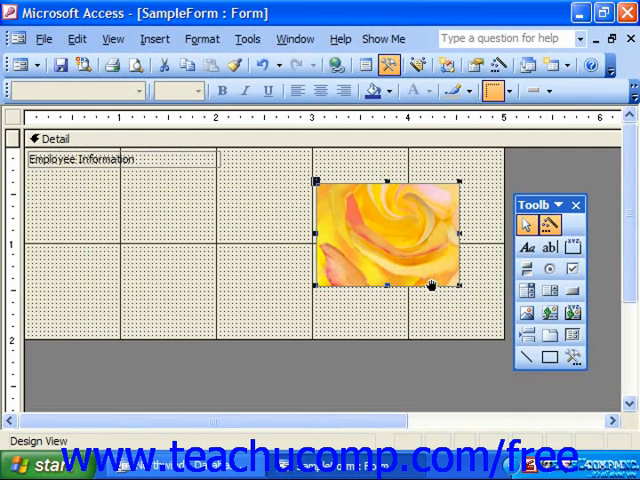
mouse_move(332, 264)
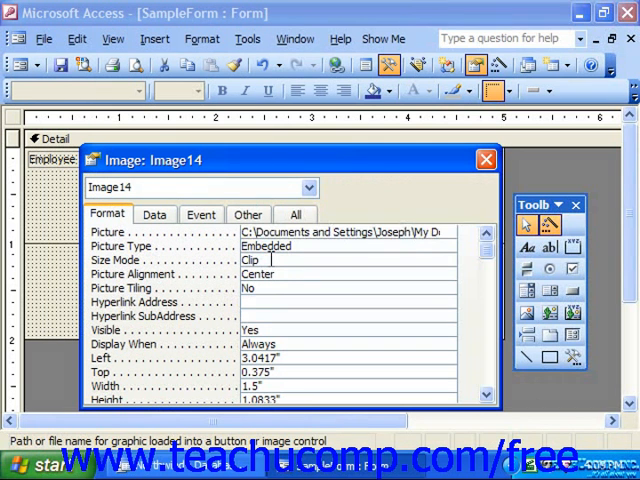
Set the image's Size Mode property to Zoom so the whole rose fits its frame.
left_click(350, 260)
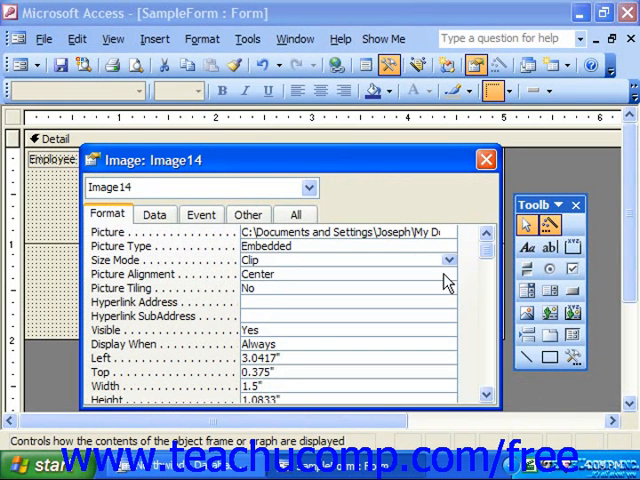
left_click(448, 260)
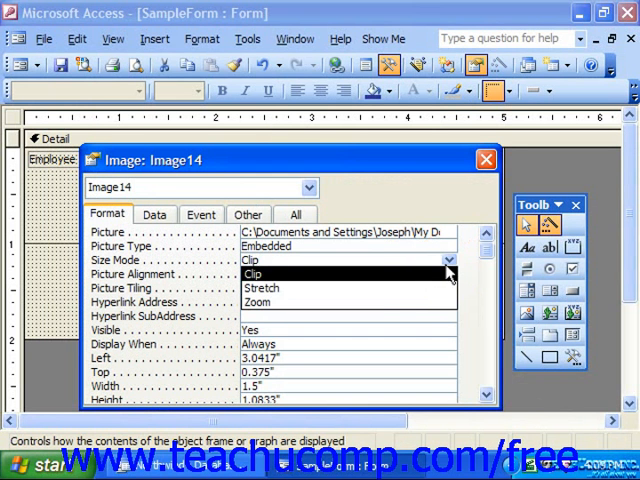
left_click(262, 288)
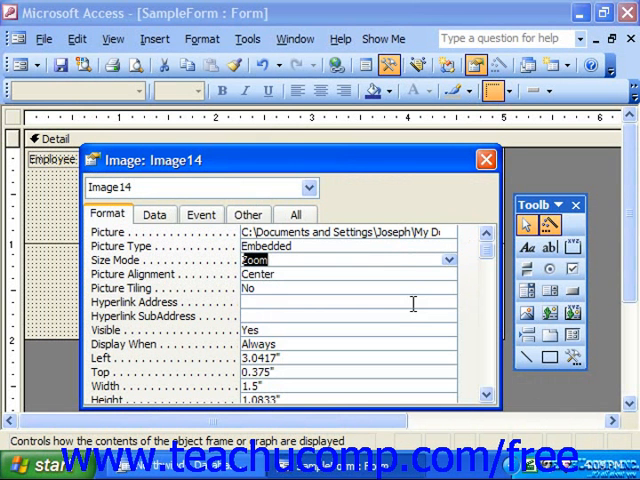
mouse_move(480, 196)
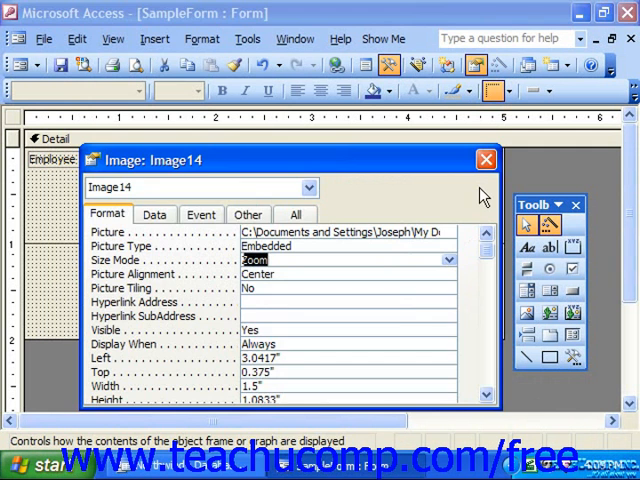
left_click(488, 160)
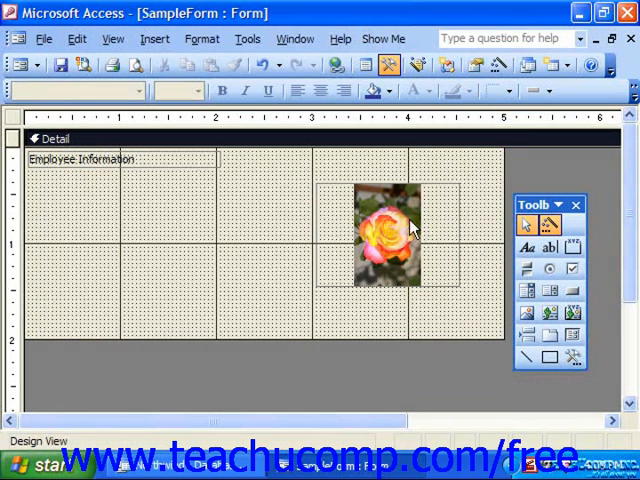
mouse_move(396, 186)
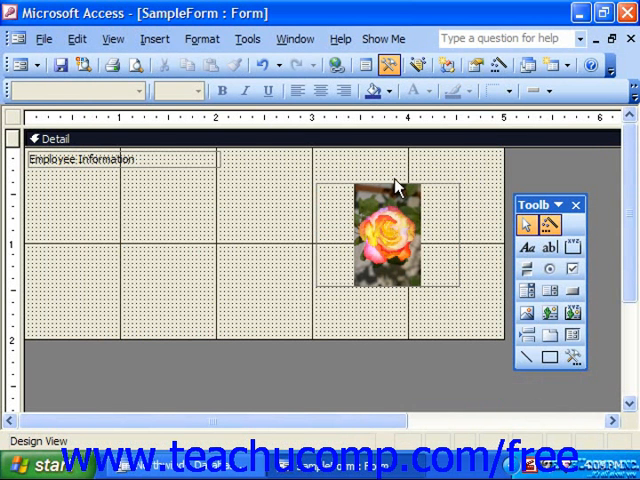
mouse_move(470, 250)
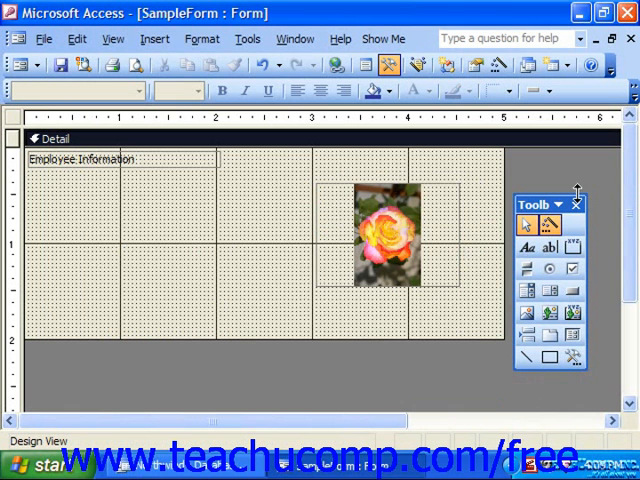
mouse_move(464, 280)
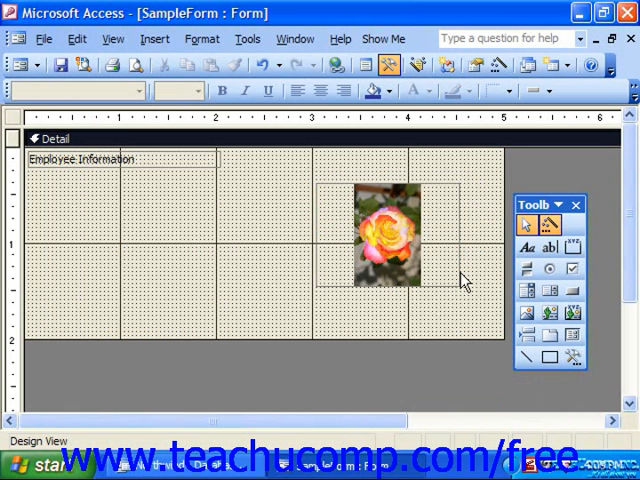
Narrow the image frame to fit snugly around the rose picture with no margins.
left_click(388, 232)
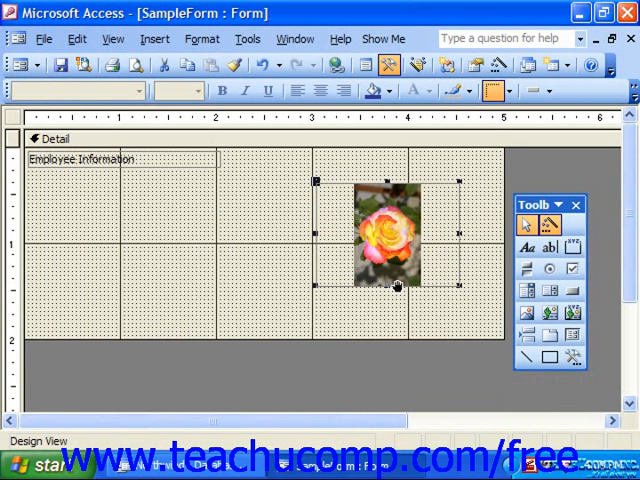
mouse_move(400, 280)
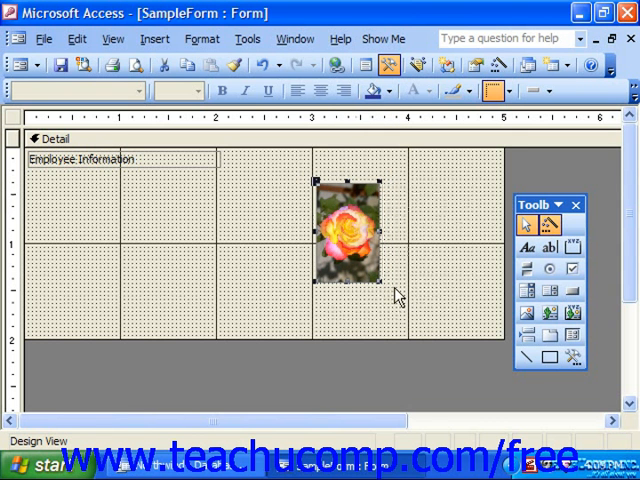
mouse_move(368, 312)
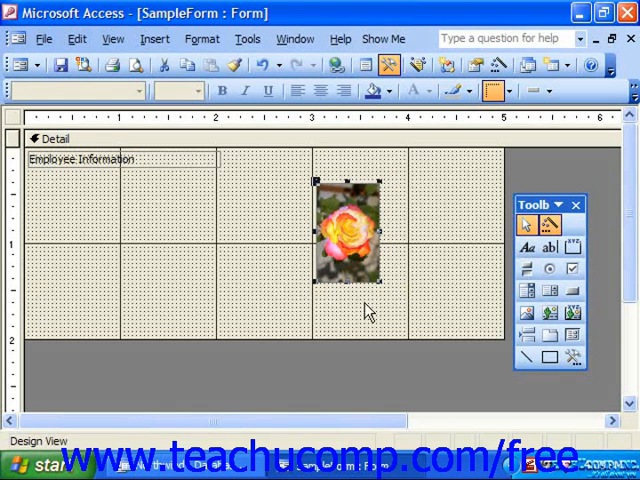
left_click(222, 296)
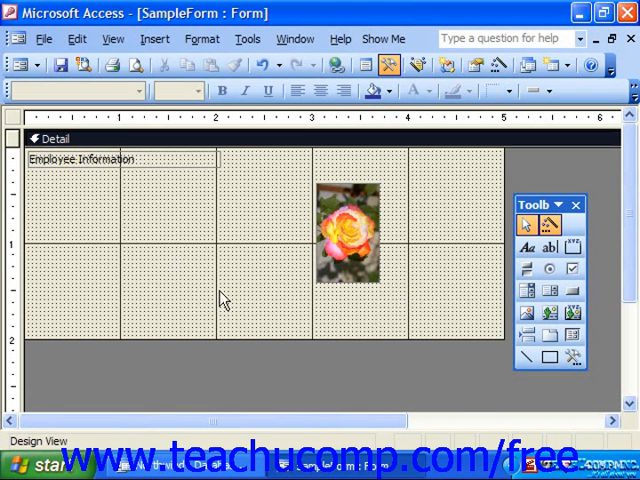